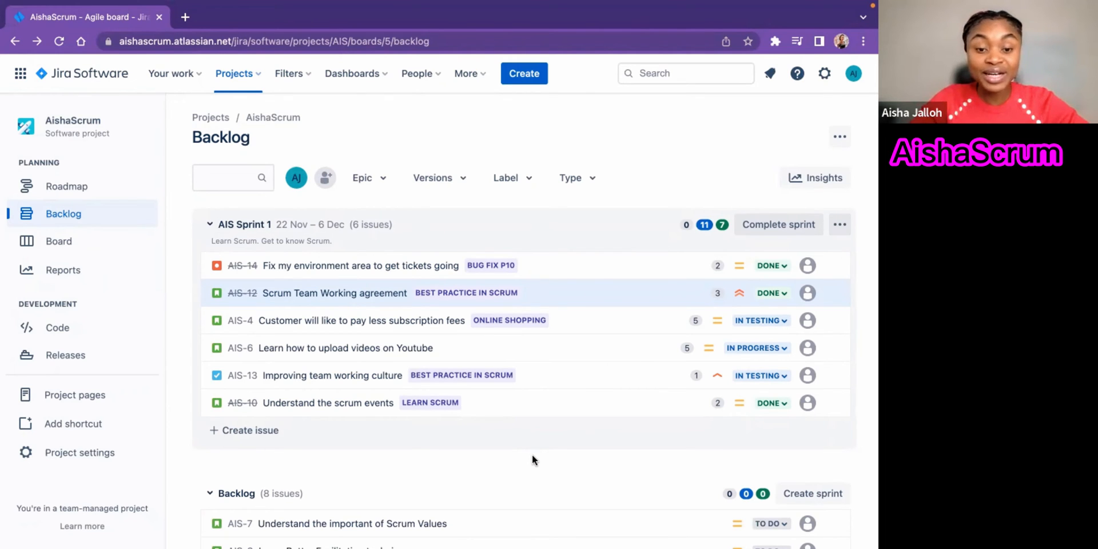
- Show the more-actions menu for backlog issue AIS-8, Learn Better Facilitation techniques
scroll("down", 3)
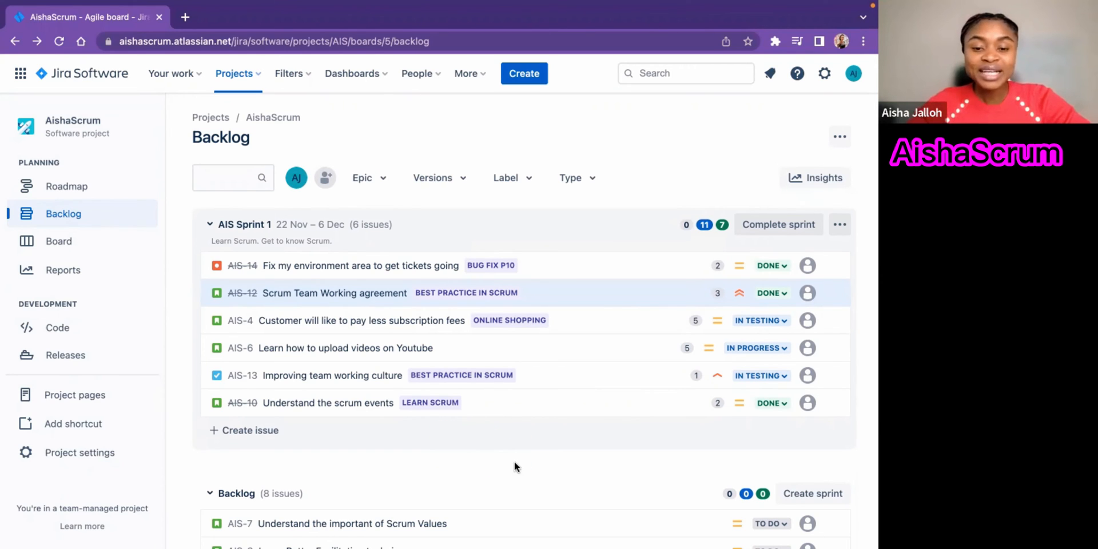
mouse_move(466, 489)
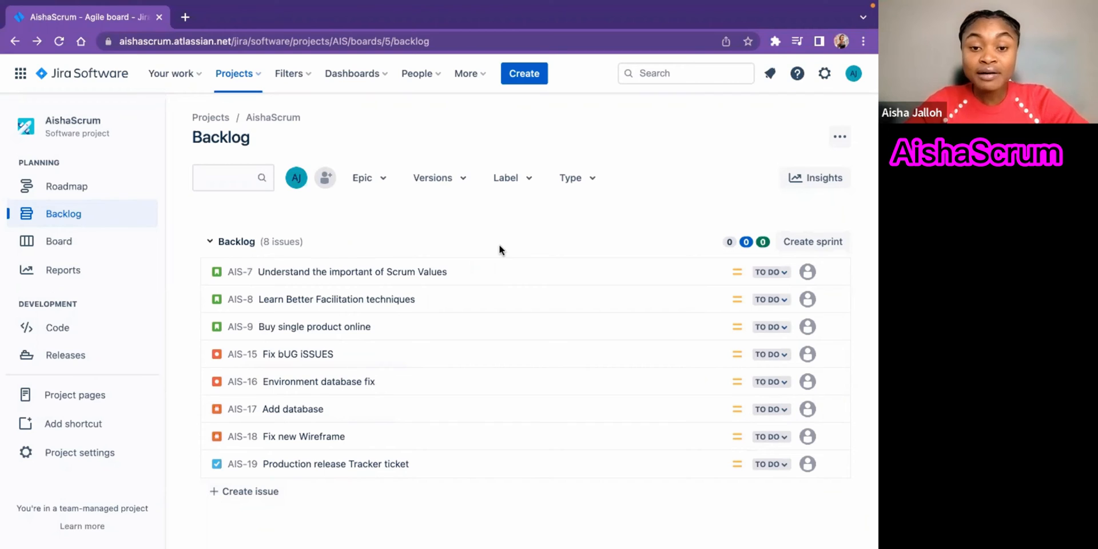
mouse_move(350, 302)
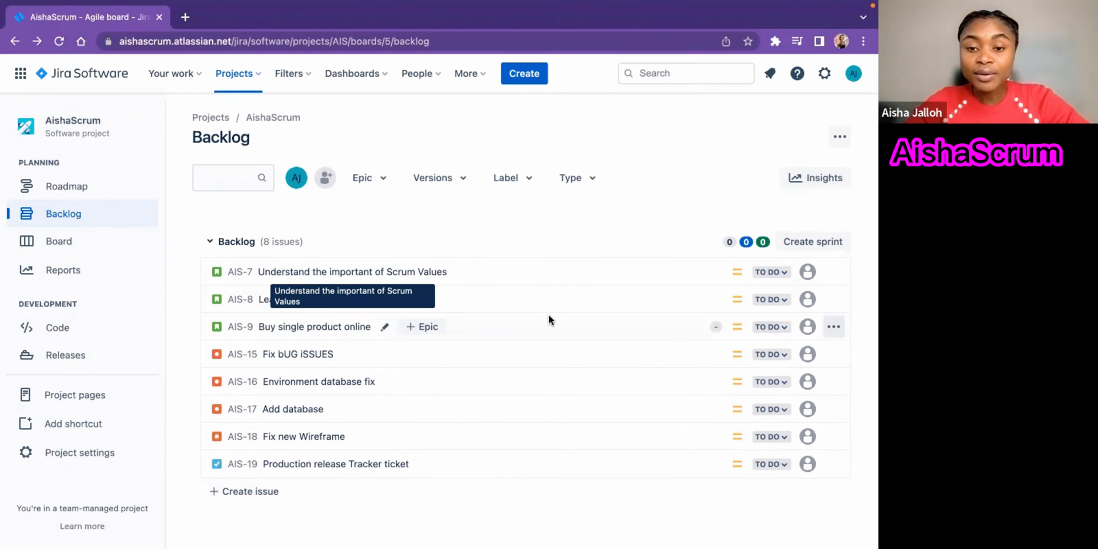
mouse_move(599, 302)
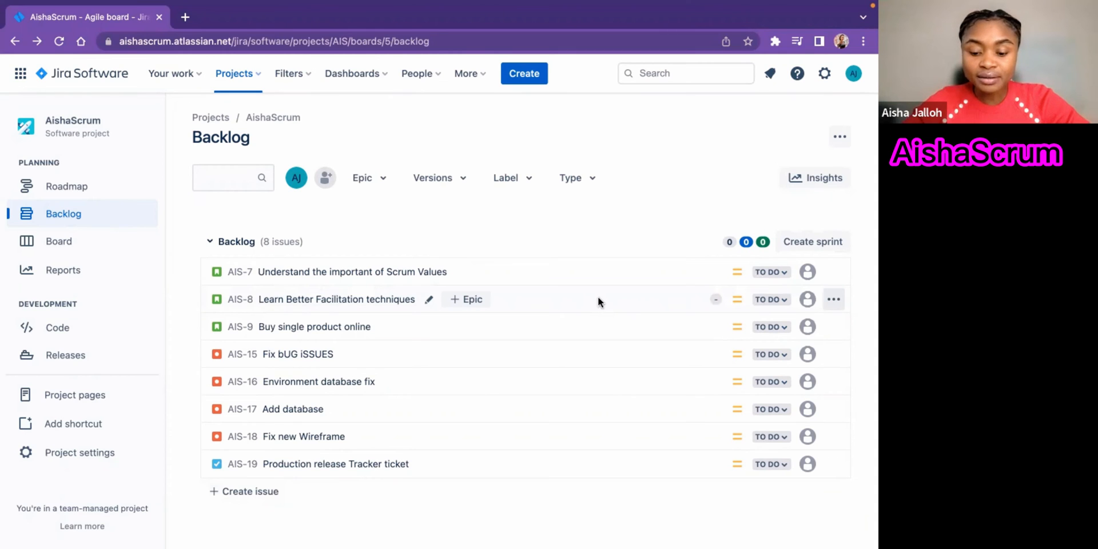
mouse_move(185, 310)
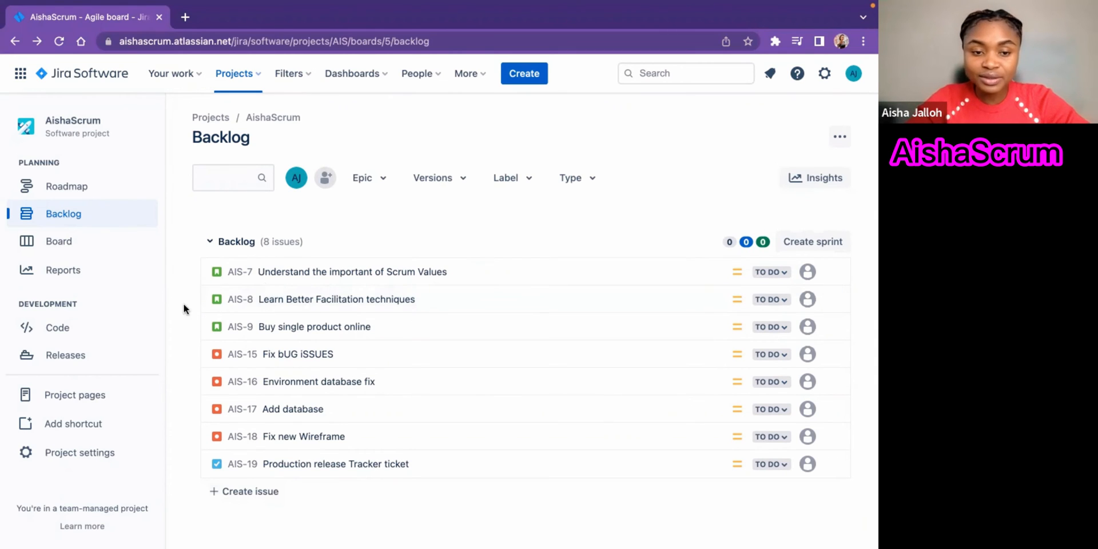
mouse_move(622, 300)
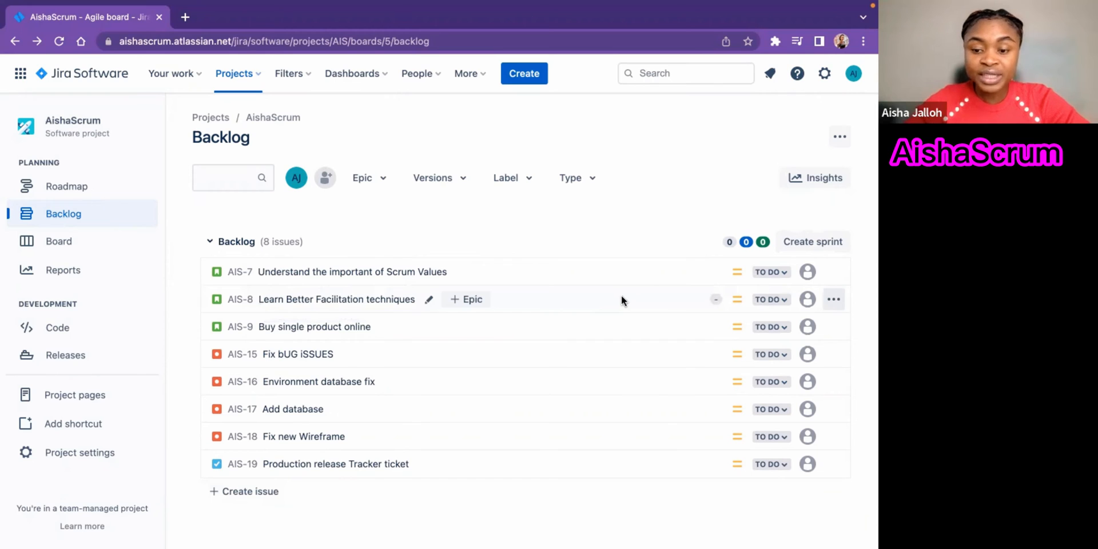
left_click(833, 299)
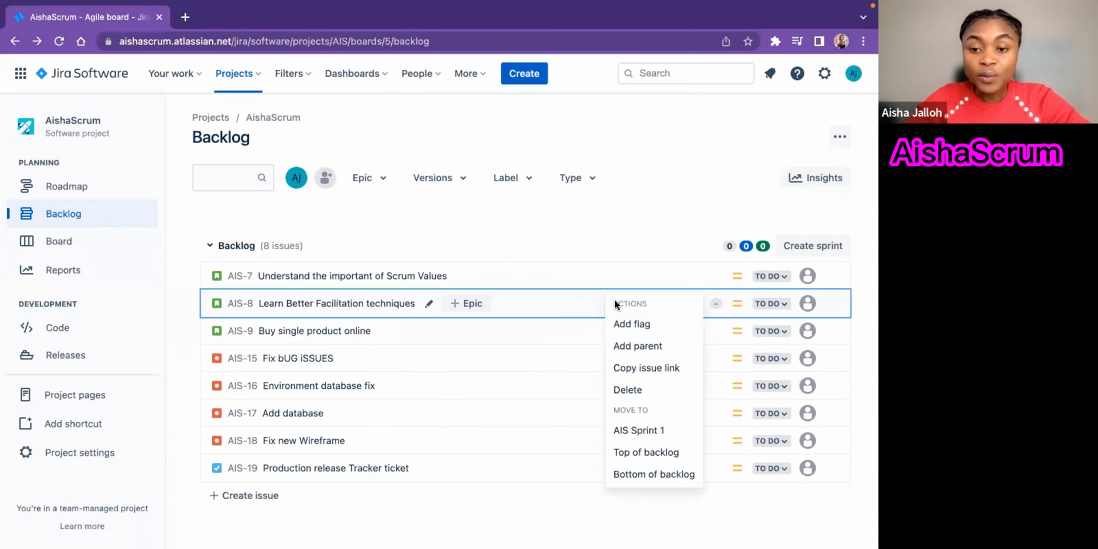
mouse_move(502, 287)
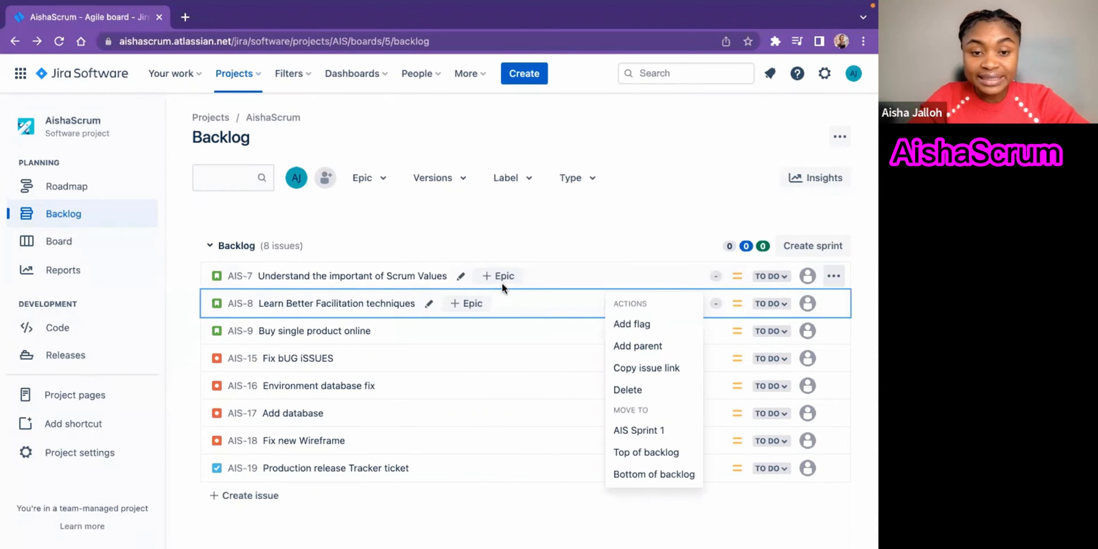
mouse_move(636, 377)
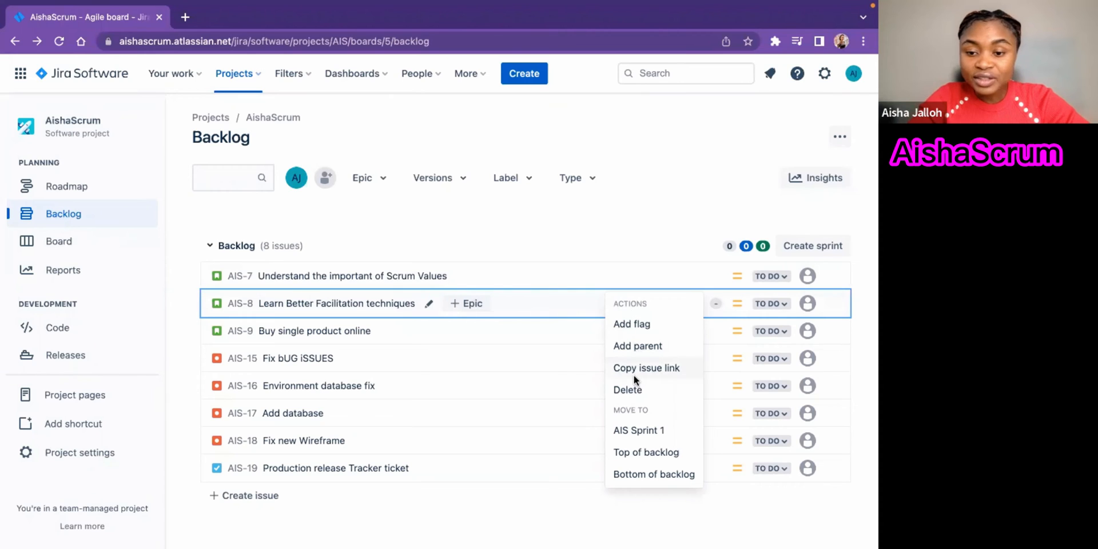
mouse_move(647, 455)
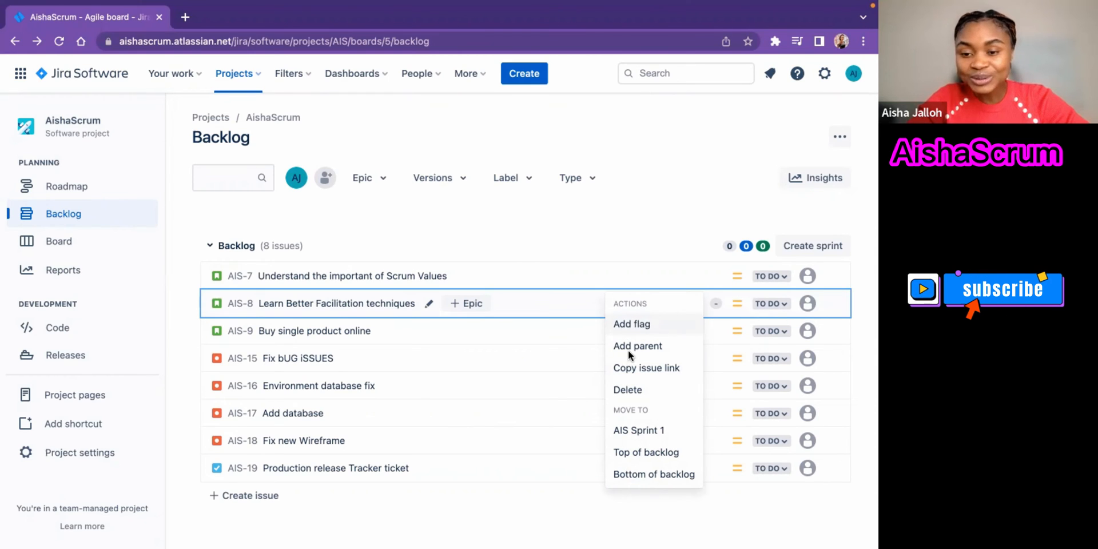
mouse_move(678, 366)
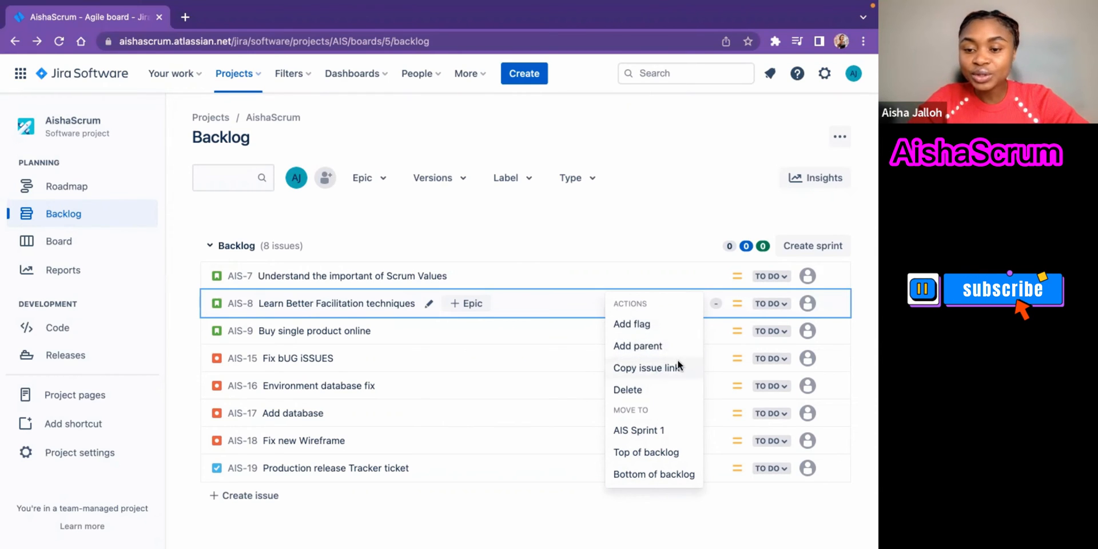
mouse_move(638, 394)
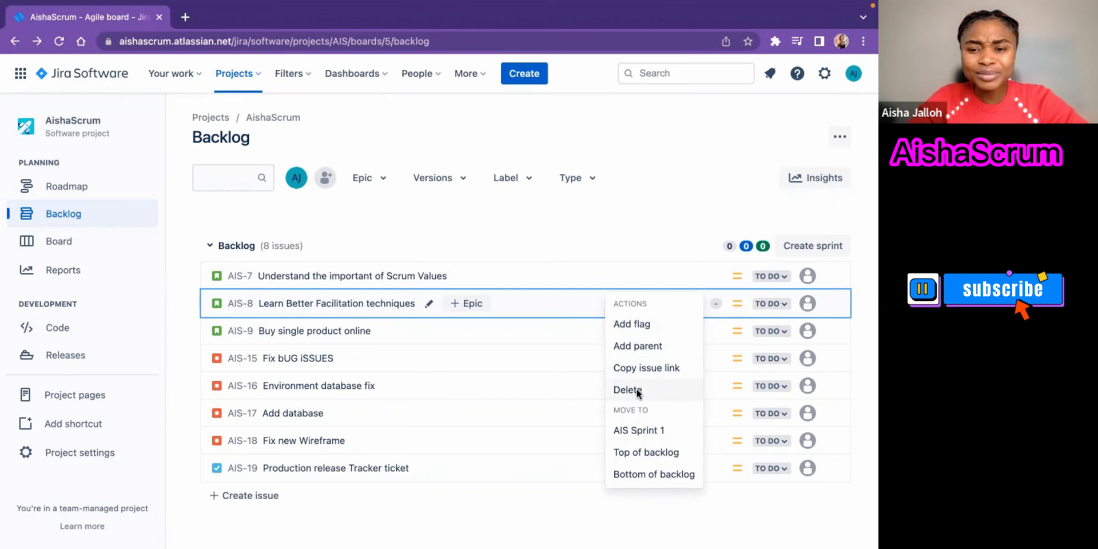
mouse_move(647, 336)
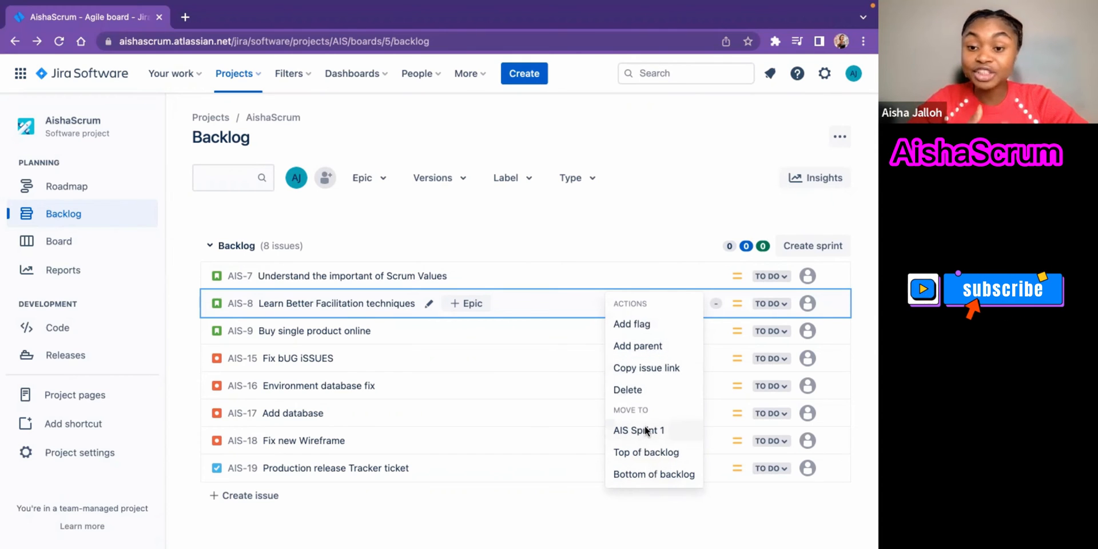
mouse_move(667, 460)
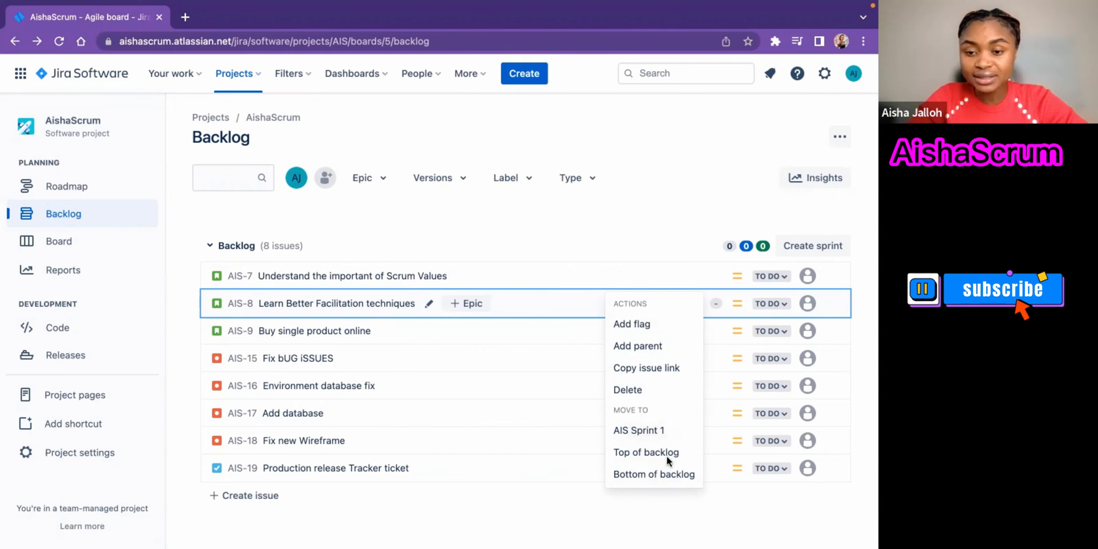
mouse_move(656, 462)
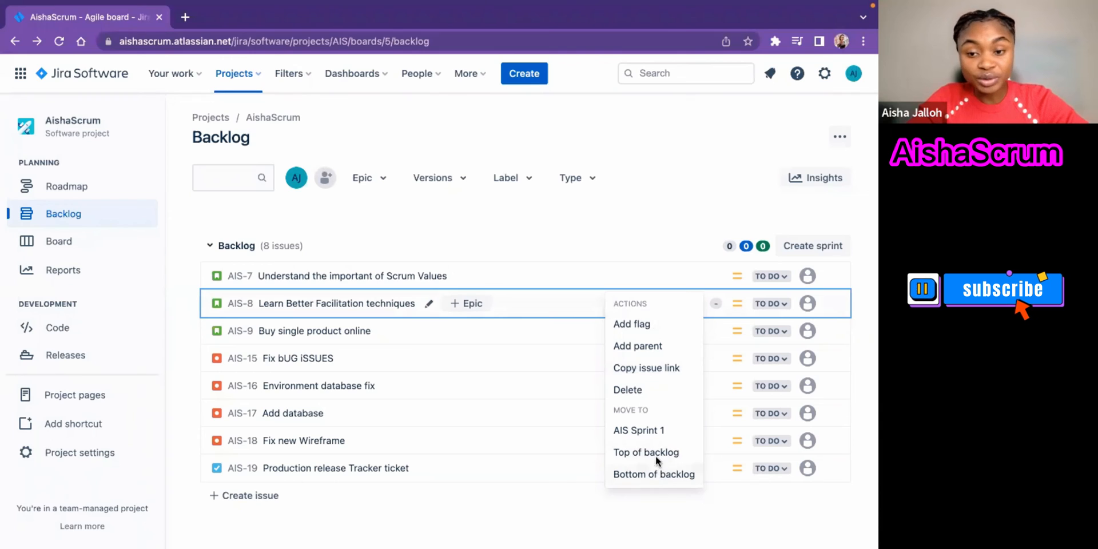
mouse_move(653, 396)
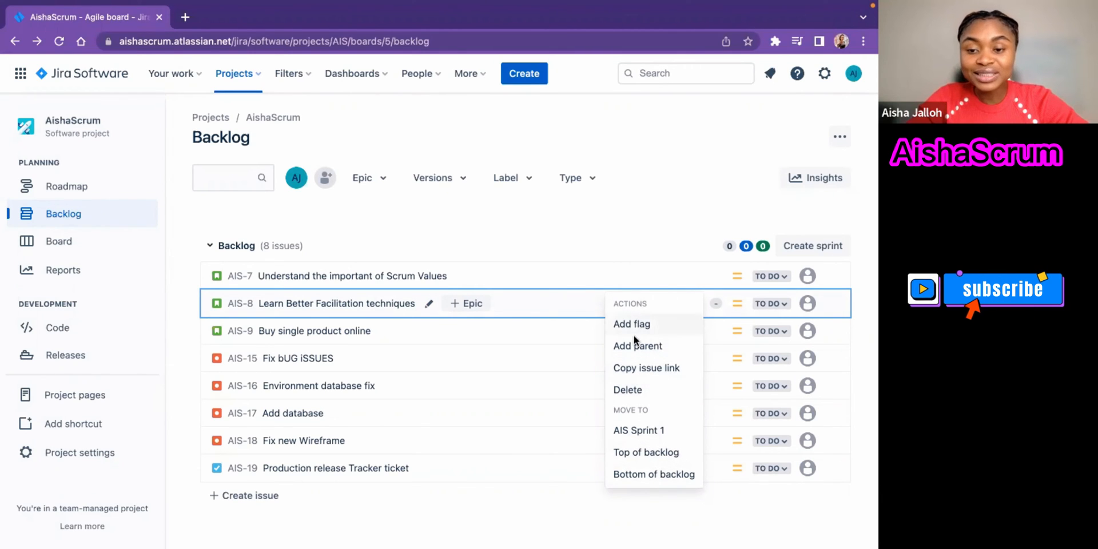
mouse_move(638, 430)
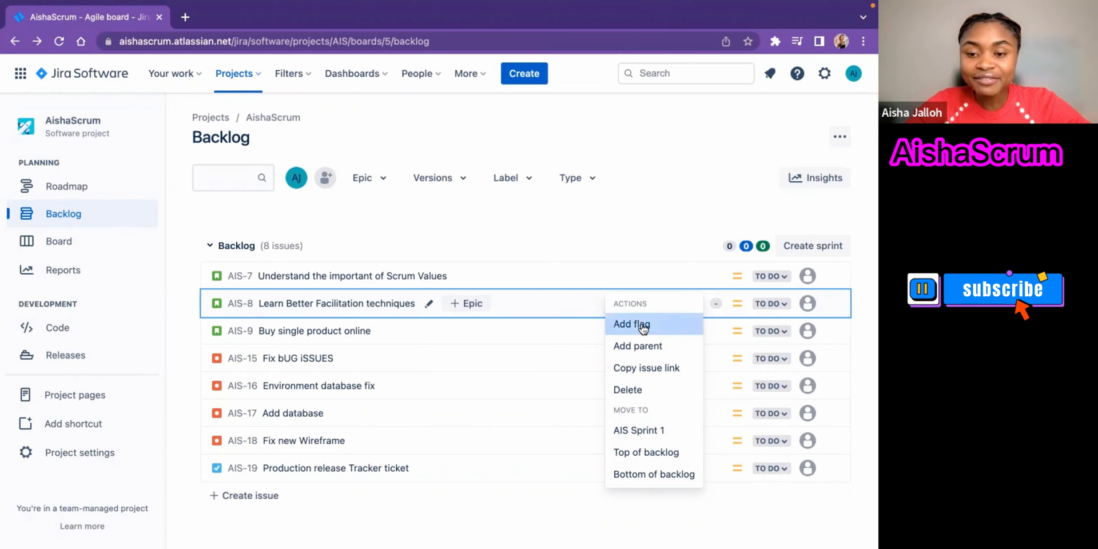
- Add a flag to AIS-8, then briefly view and dismiss AIS-15's detail panel
left_click(631, 324)
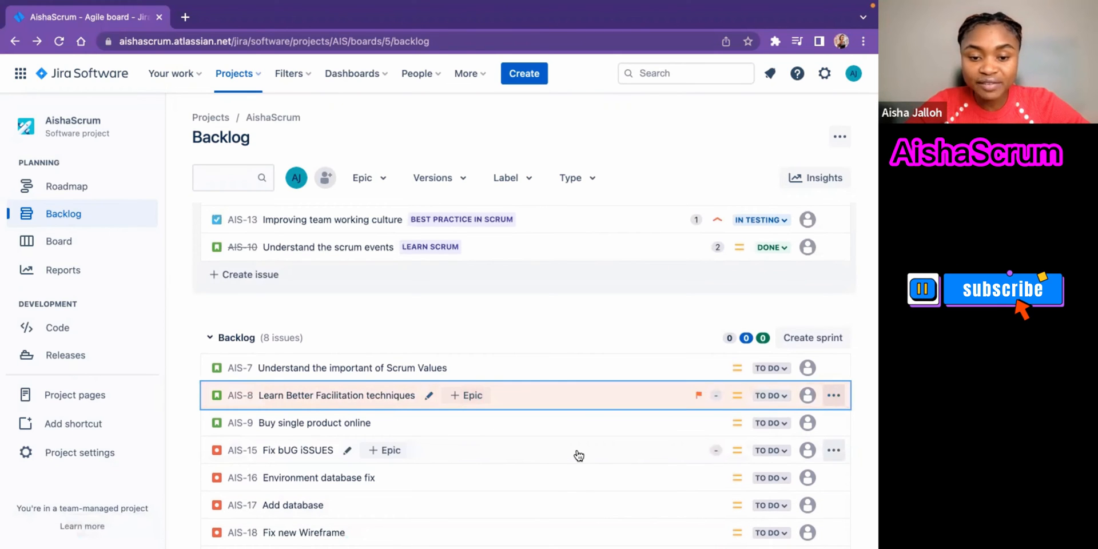
left_click(298, 450)
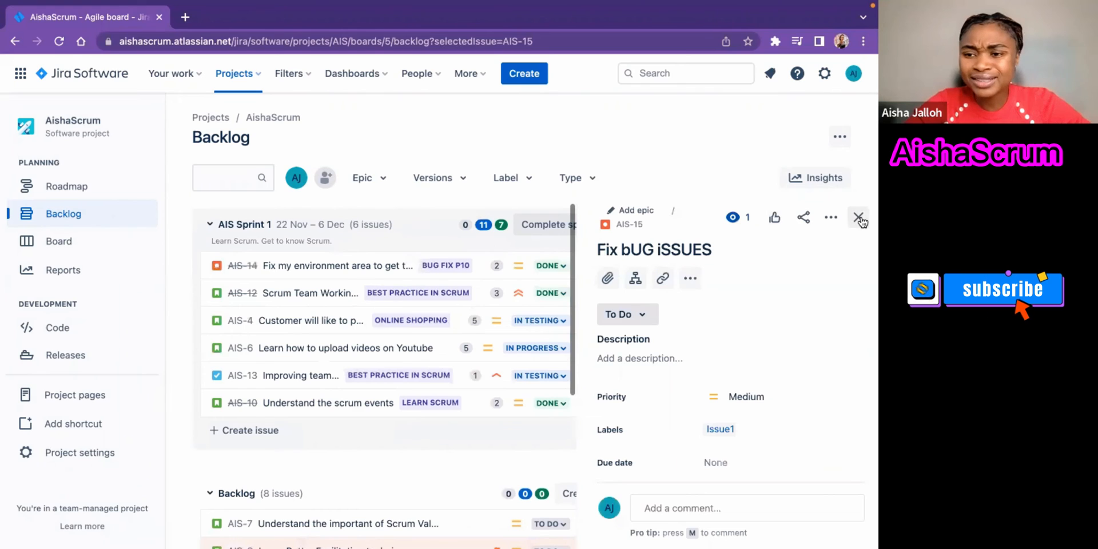
left_click(858, 217)
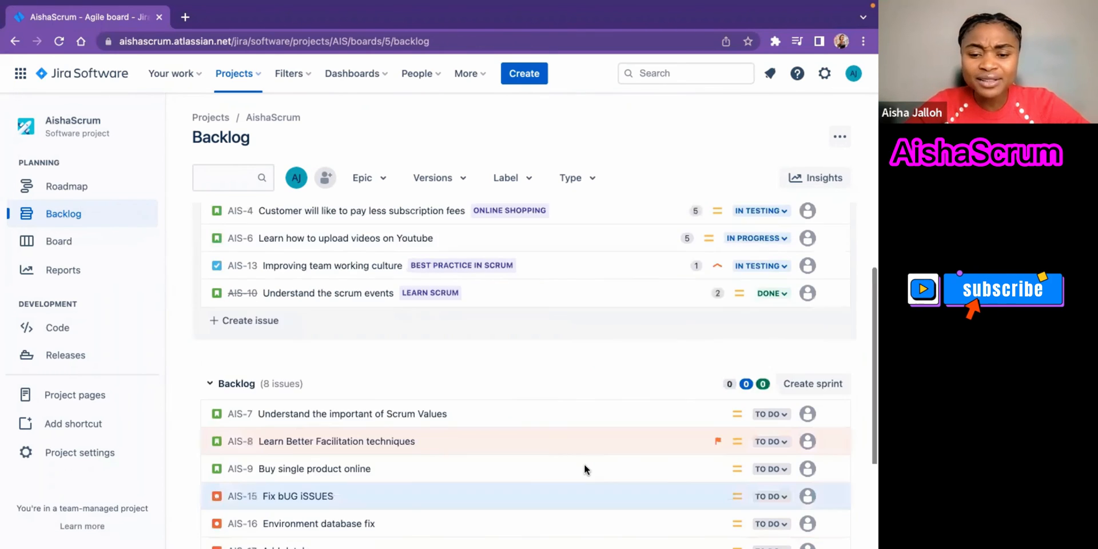
scroll("down", 3)
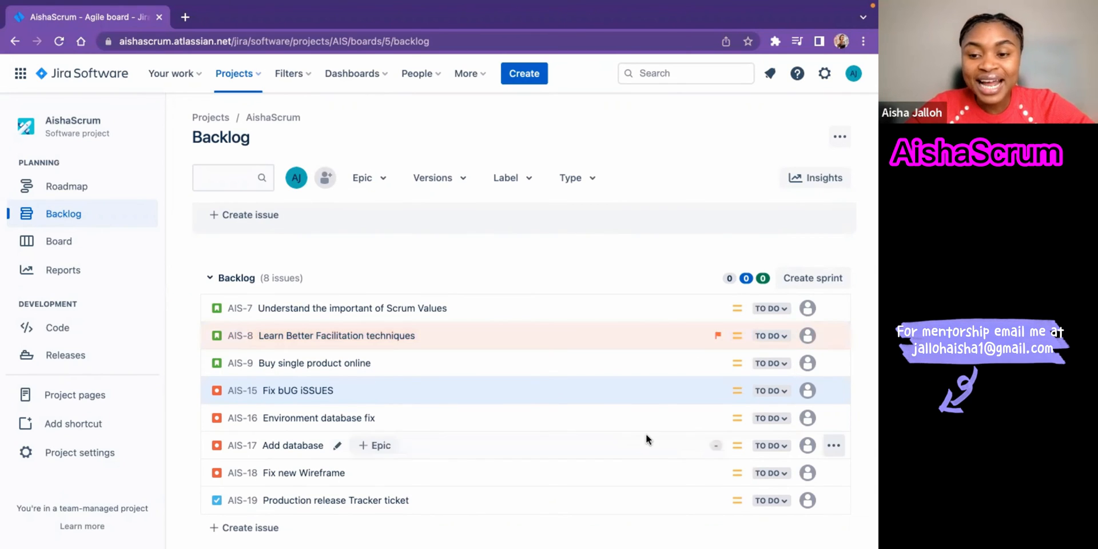
mouse_move(613, 336)
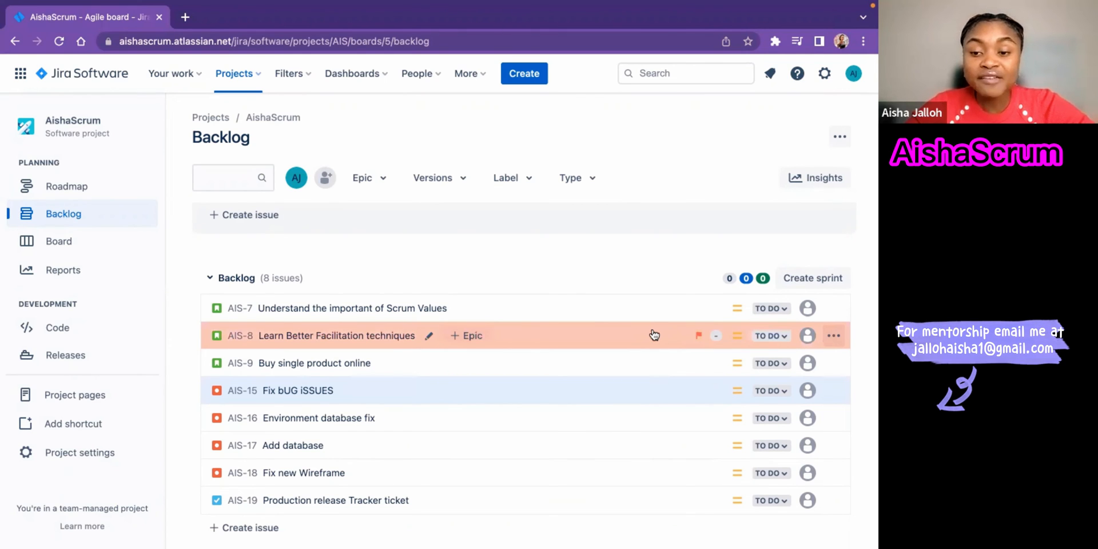
- Remove the flag from AIS-8 via its row actions menu
left_click(834, 335)
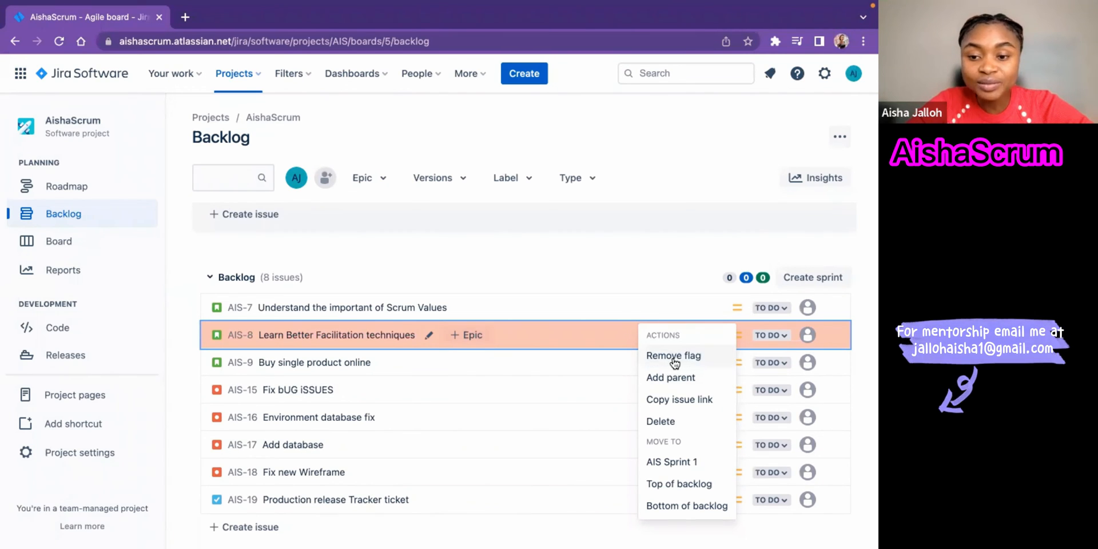
mouse_move(680, 359)
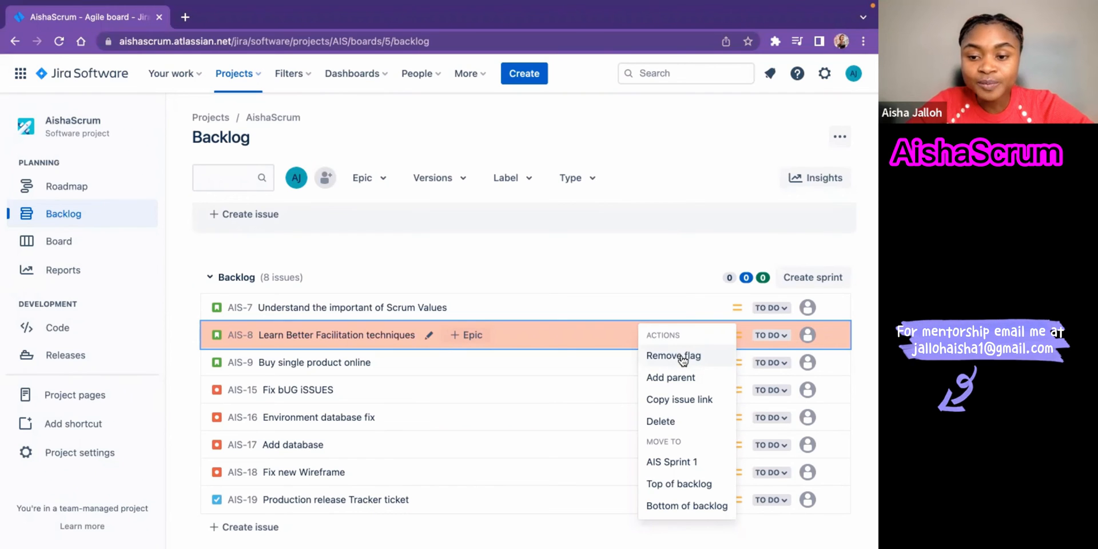
mouse_move(567, 301)
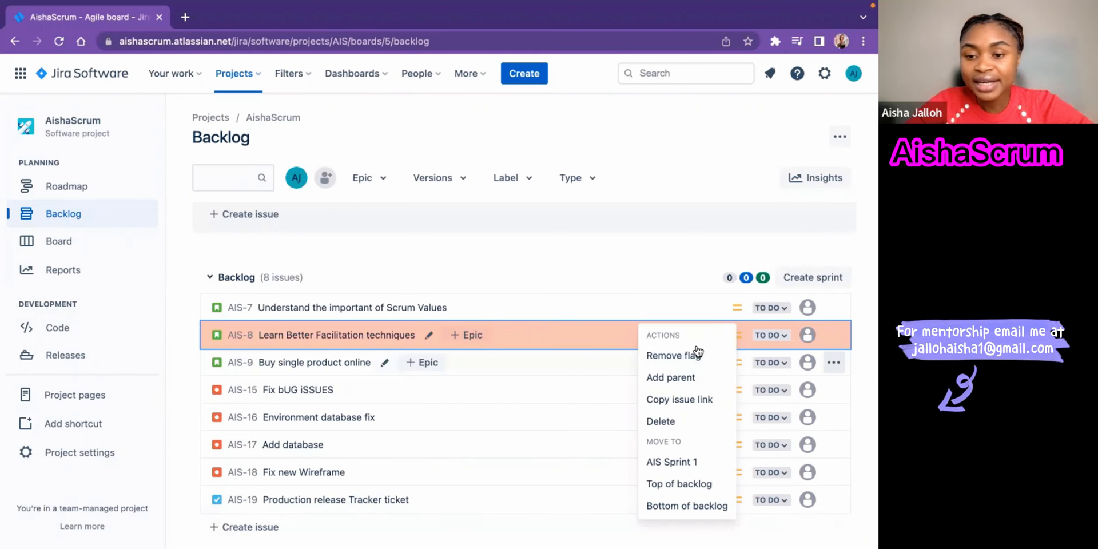
left_click(562, 393)
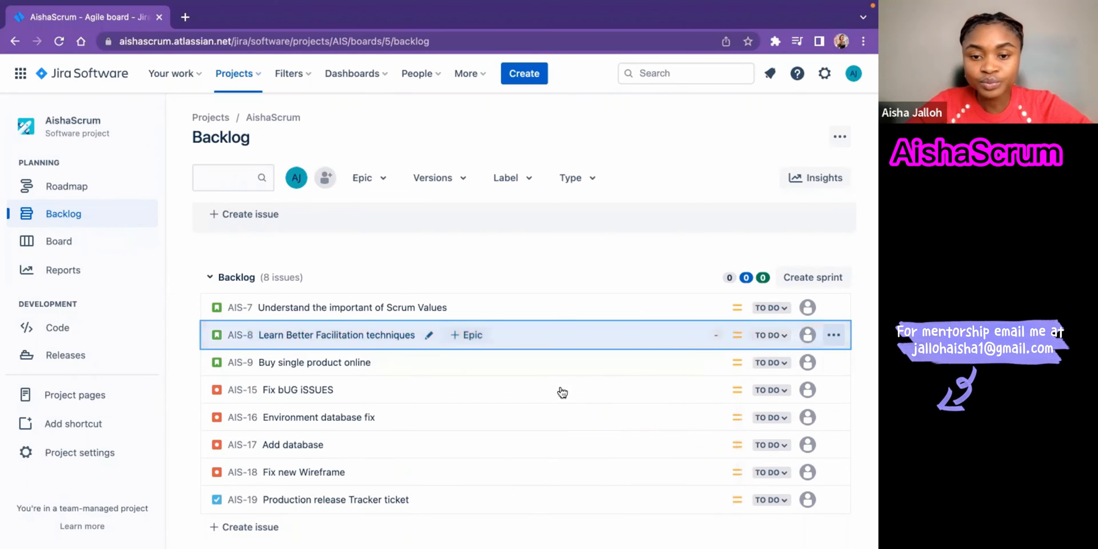
mouse_move(600, 396)
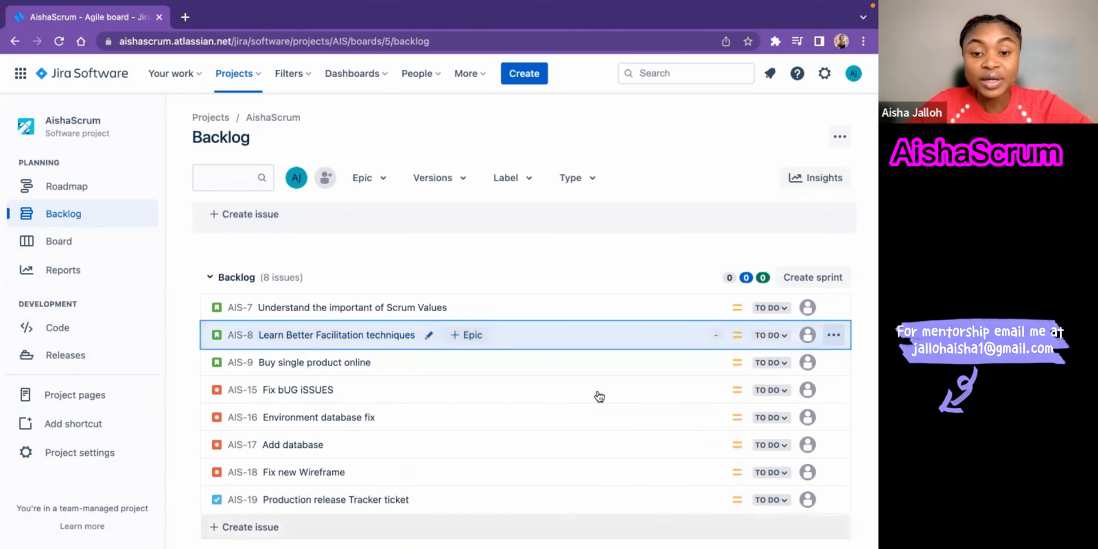
- Add a flag to AIS-6, Learn how to upload videos on Youtube, in AIS Sprint 1
scroll("down", 3)
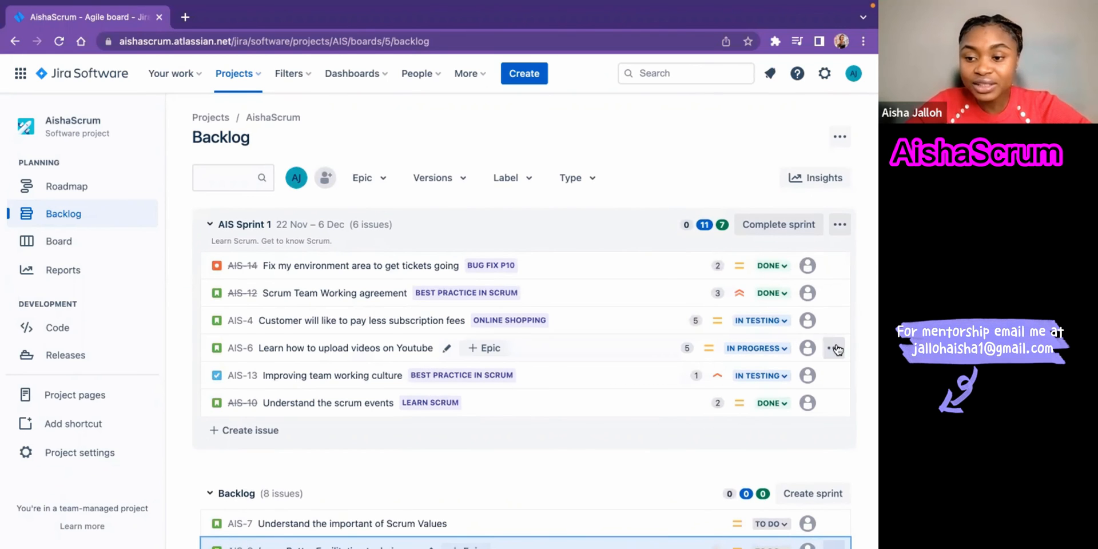
left_click(834, 348)
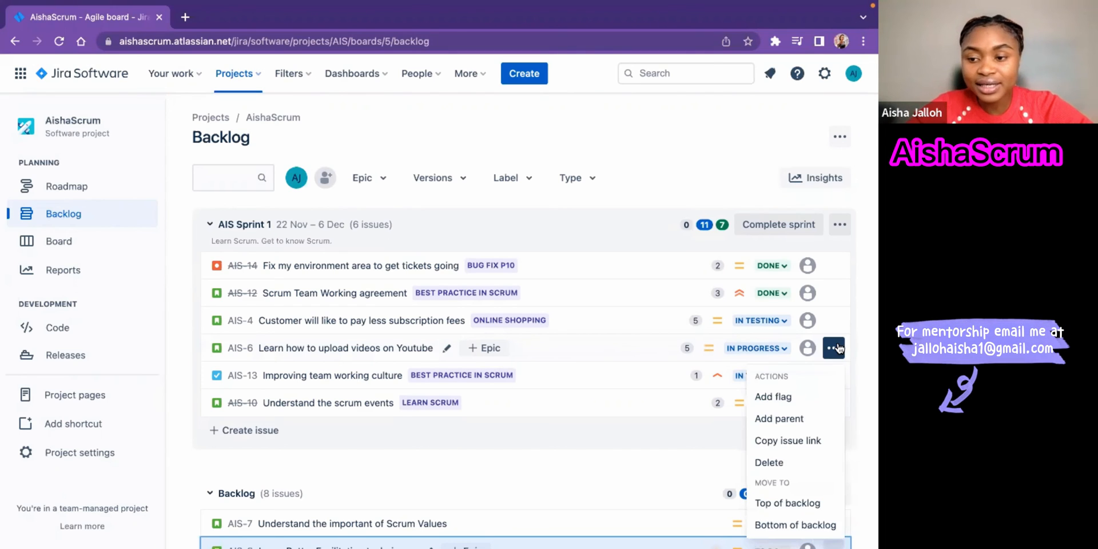
mouse_move(786, 402)
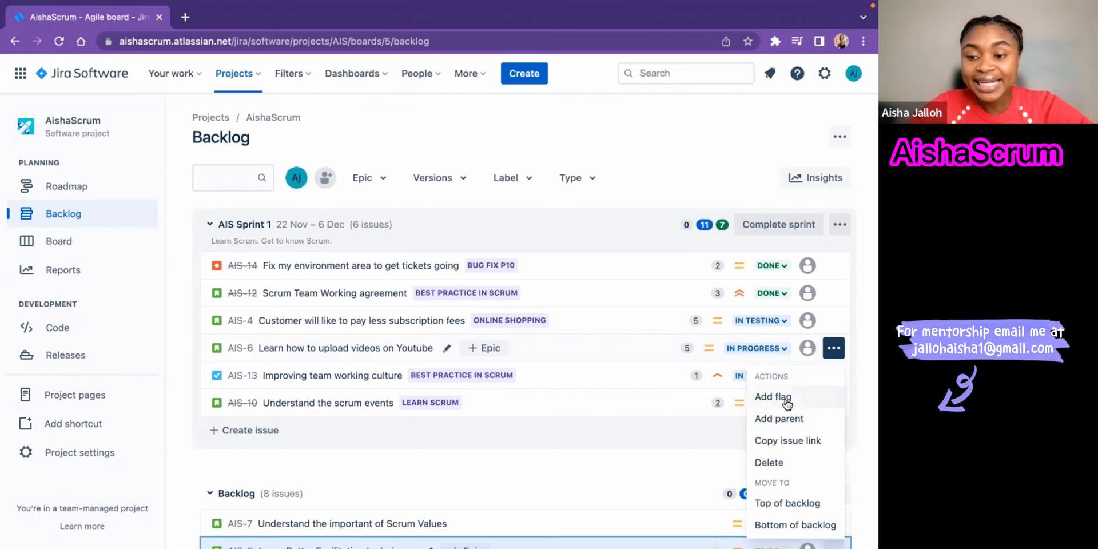
left_click(772, 397)
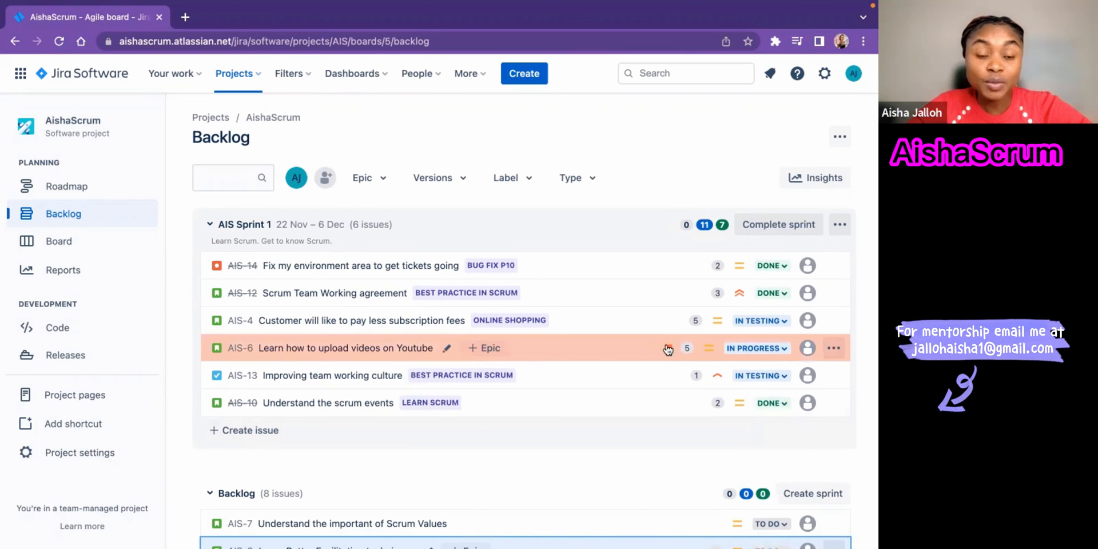
mouse_move(55, 242)
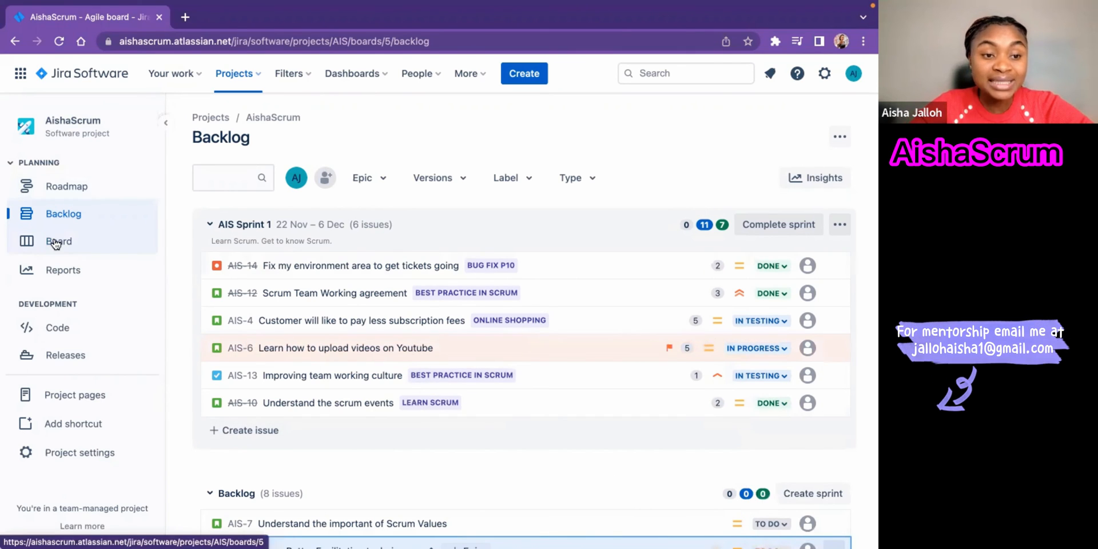
- Switch to the AIS Sprint 1 board showing flagged AIS-6 under In Progress
left_click(60, 241)
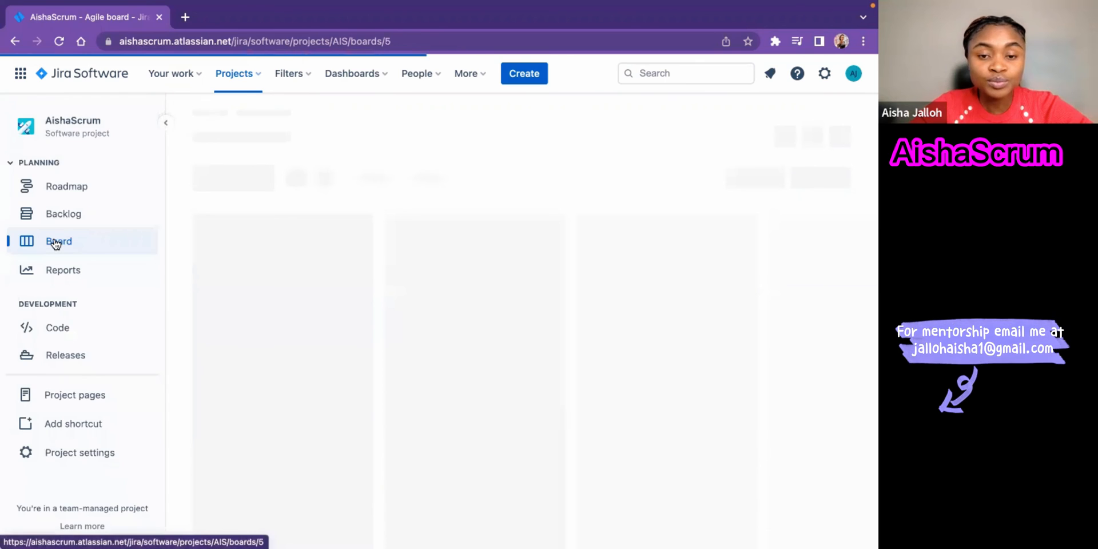
left_click(58, 241)
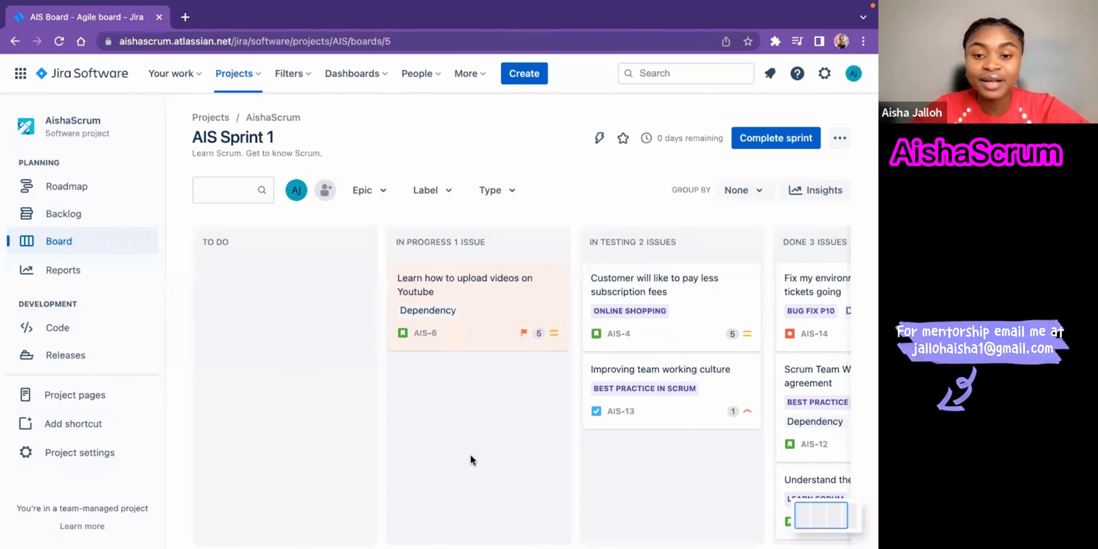
mouse_move(480, 492)
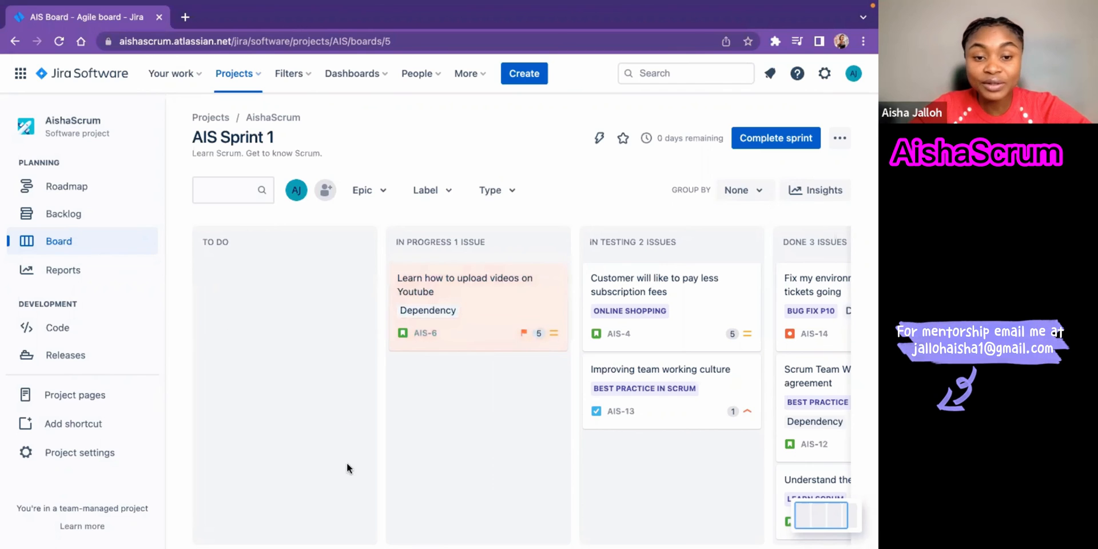
mouse_move(407, 444)
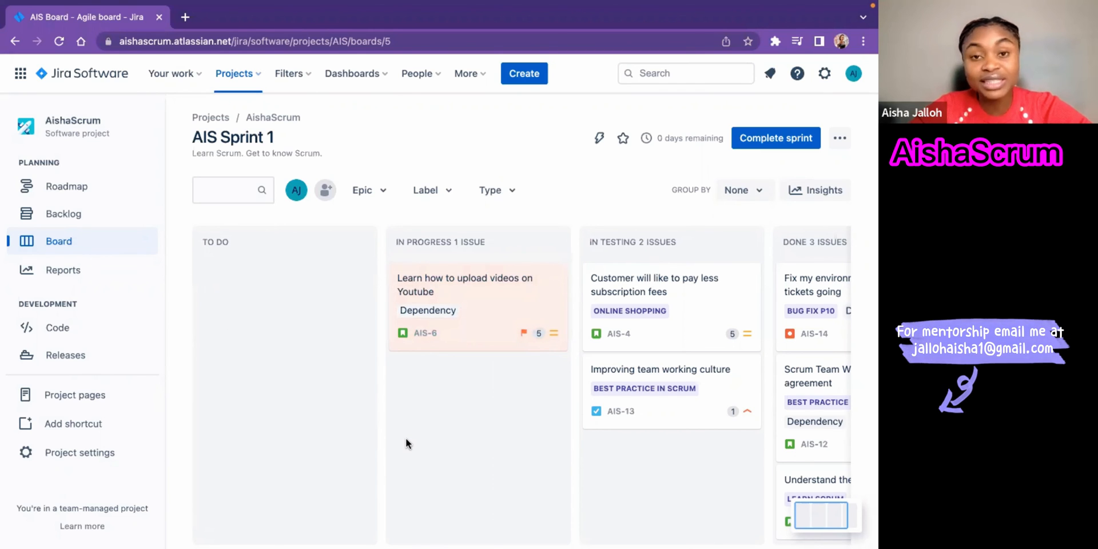
mouse_move(476, 382)
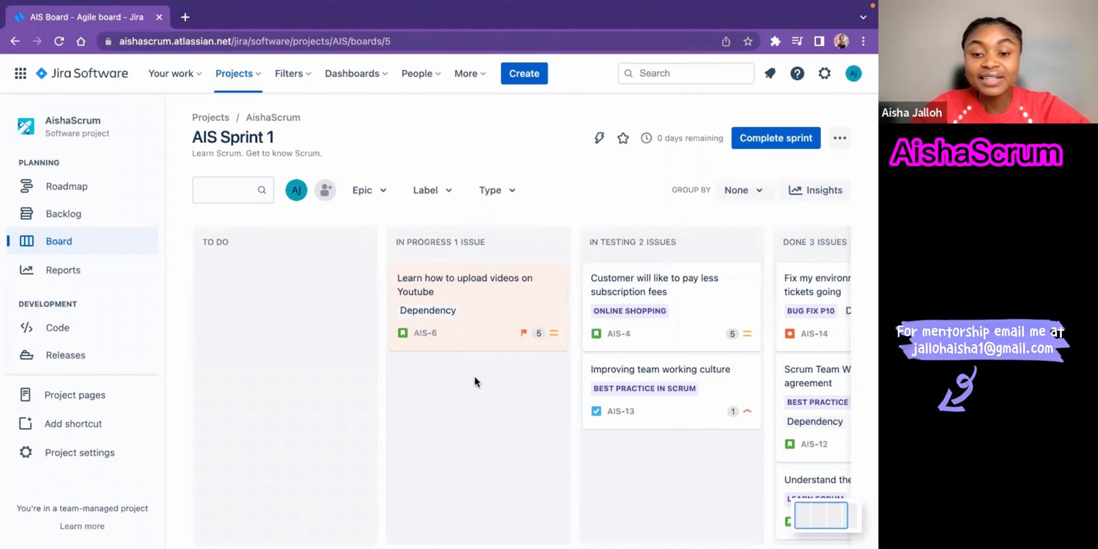
mouse_move(455, 387)
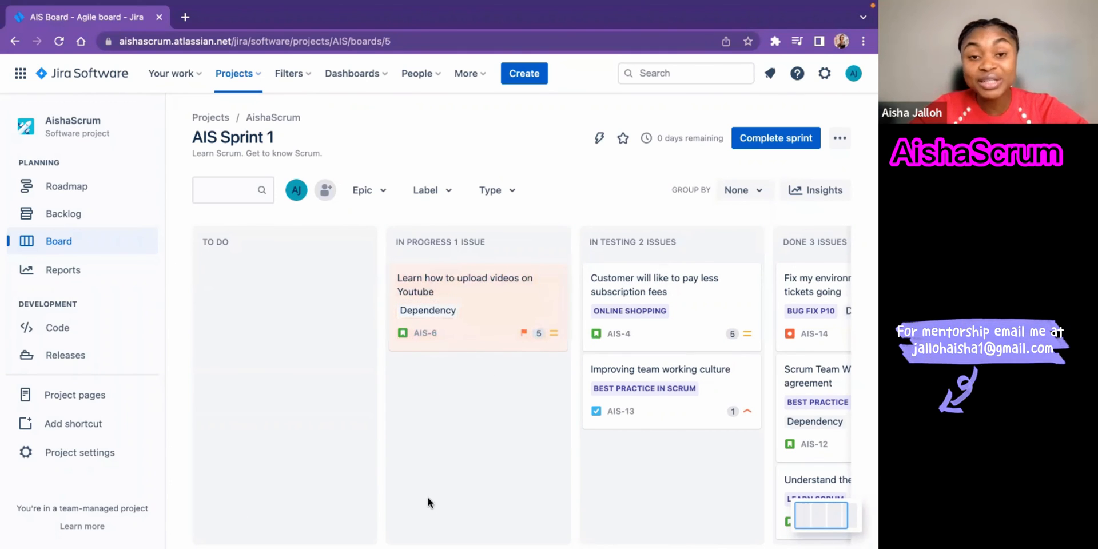
mouse_move(464, 349)
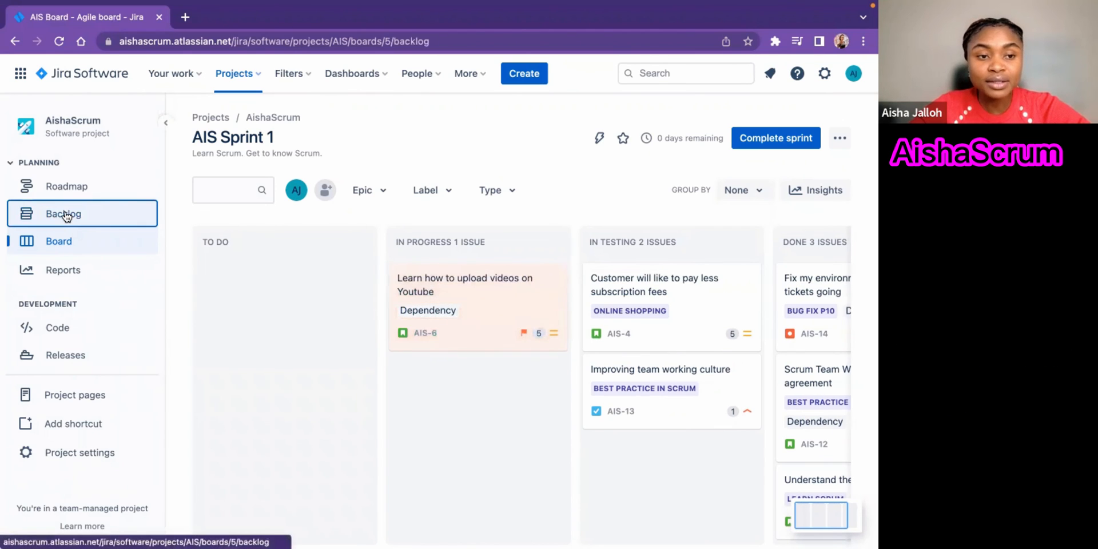
- Go back to the Backlog view and scroll through AIS Sprint 1 and the To Do issues
left_click(63, 214)
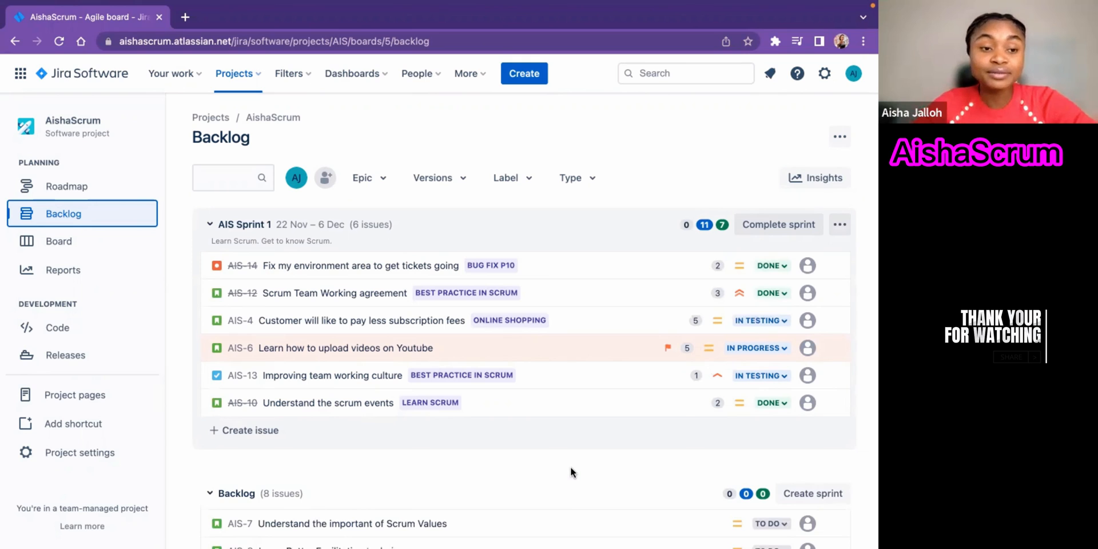
scroll("down", 3)
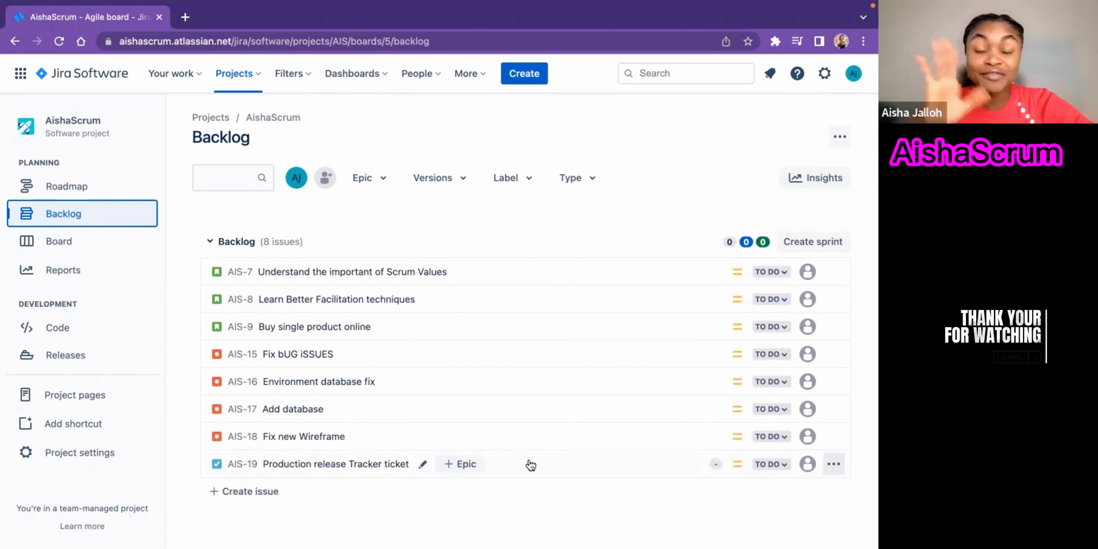
mouse_move(523, 247)
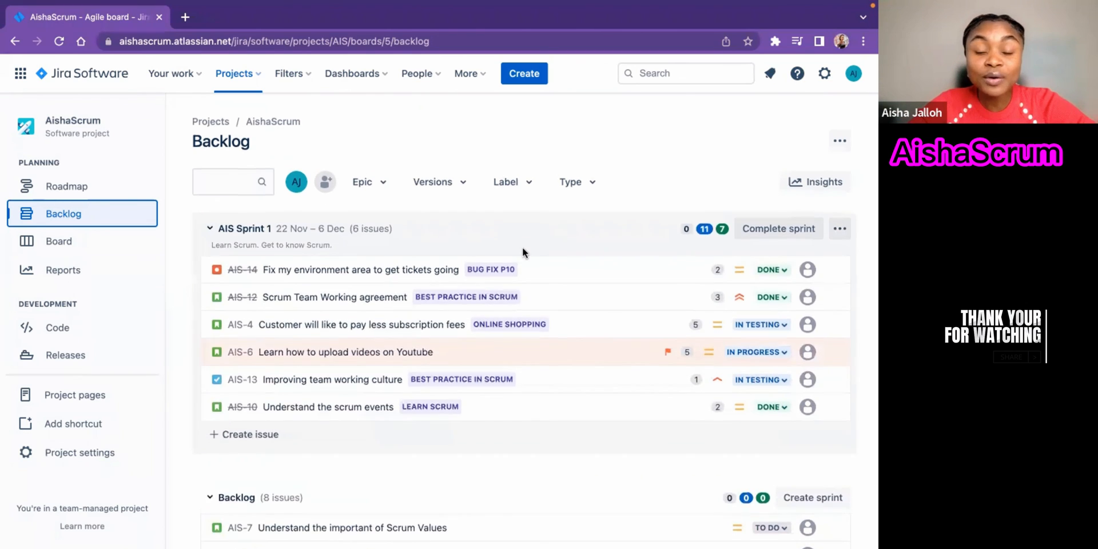
scroll("down", 3)
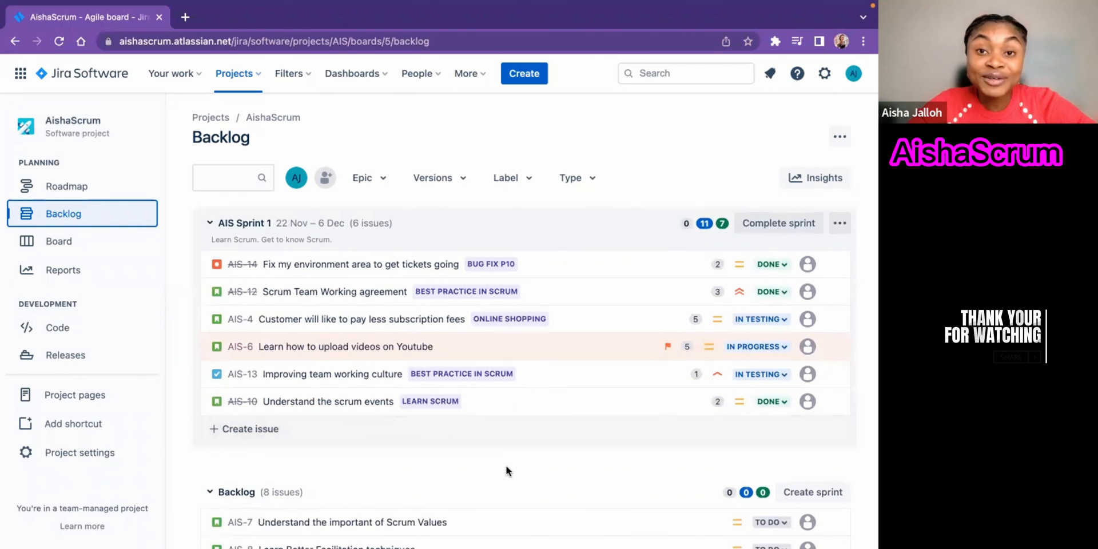
scroll("down", 3)
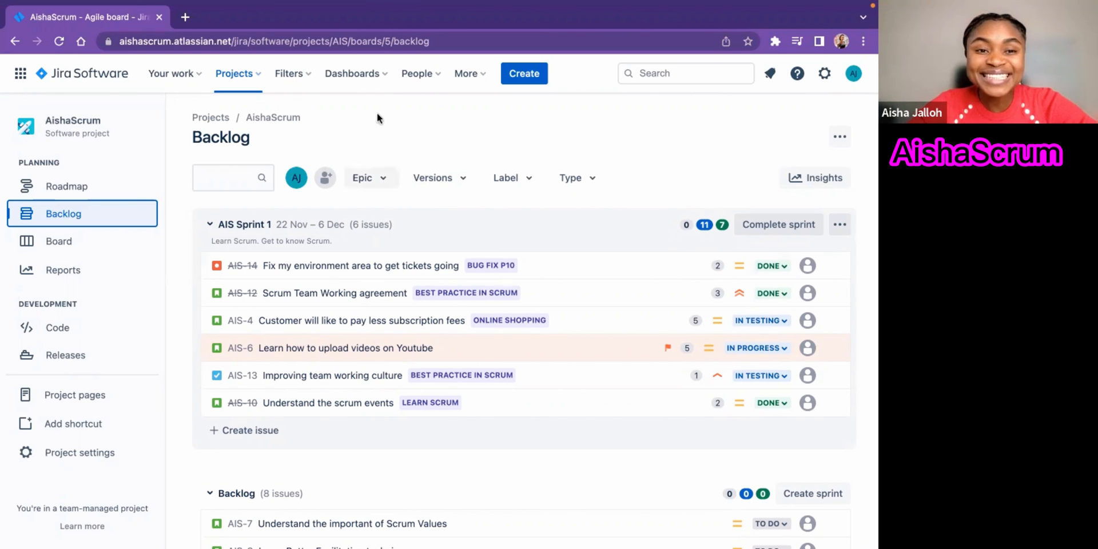
mouse_move(467, 107)
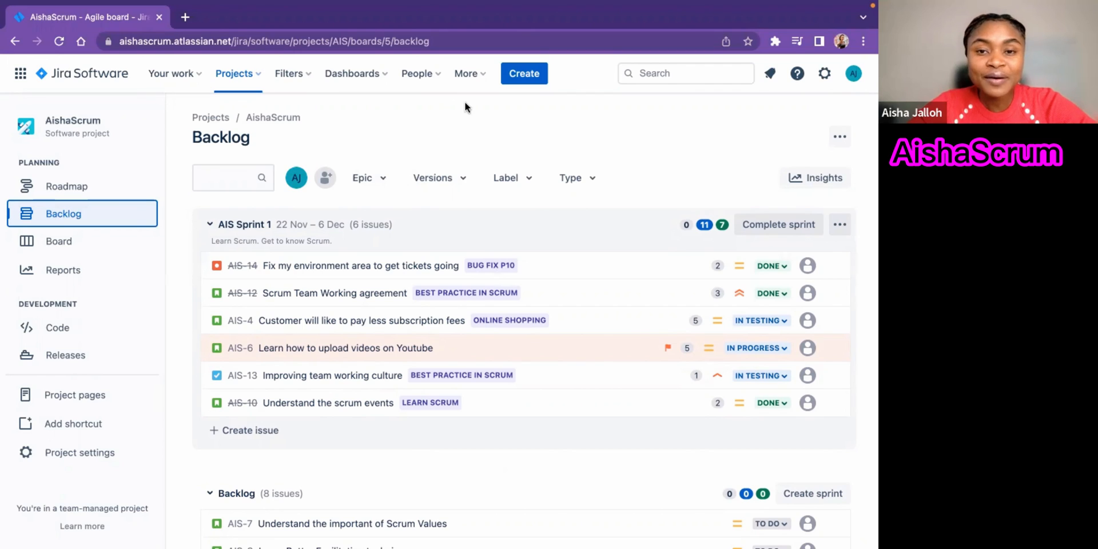